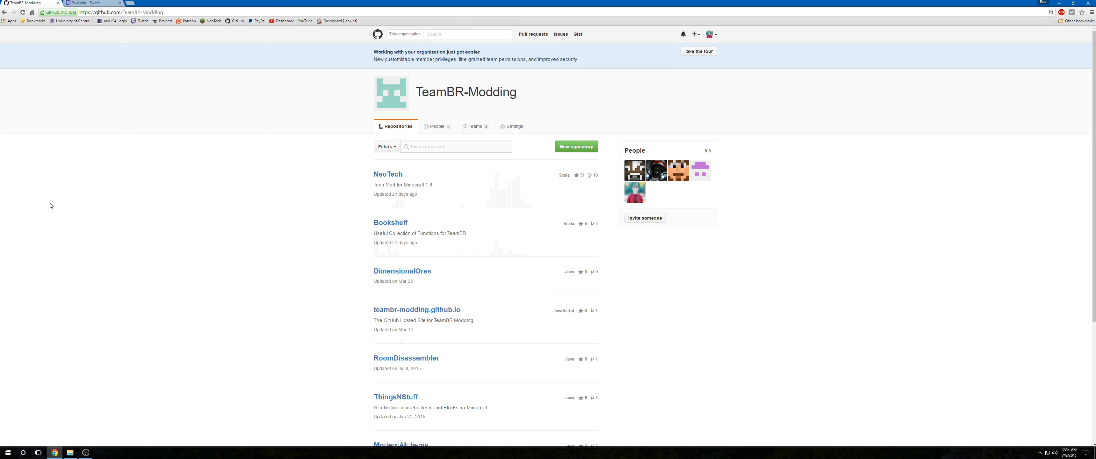
pyautogui.moveTo(300, 176)
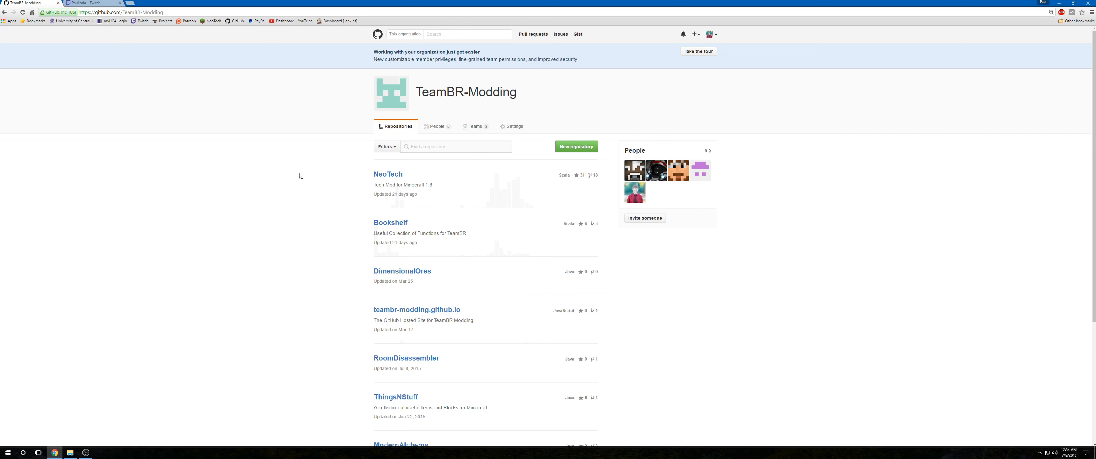
# Browse the NeoTech repository's 91 open issues, visiting a later page and returning to the first.
pyautogui.click(387, 173)
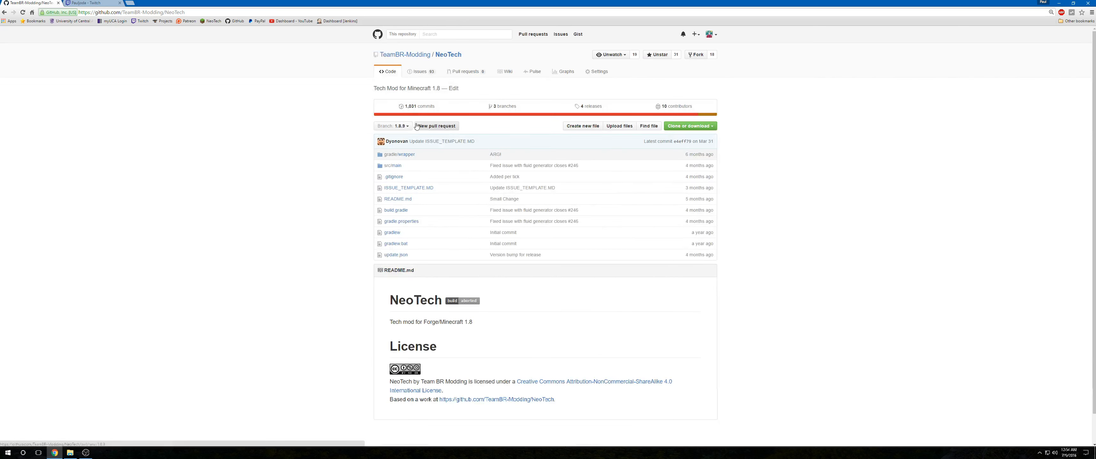
pyautogui.click(420, 71)
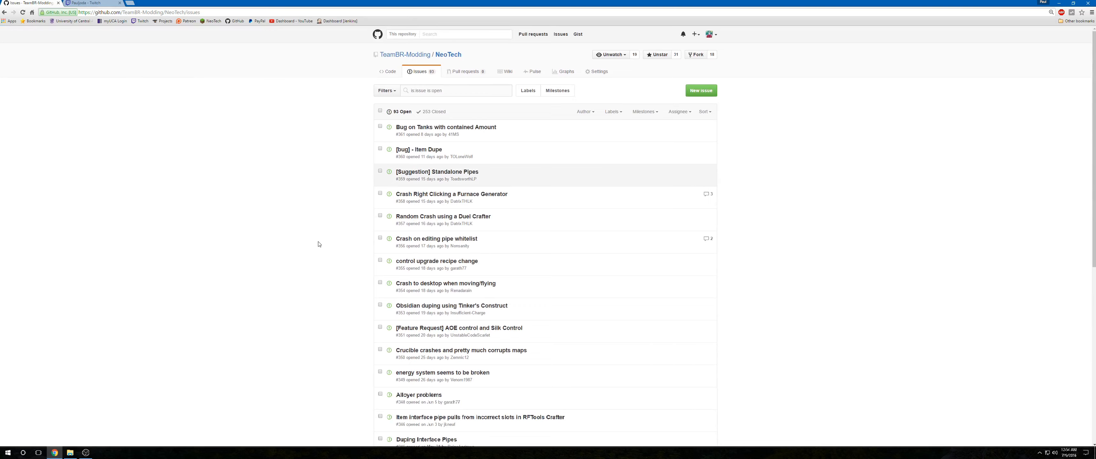
pyautogui.scroll(-3)
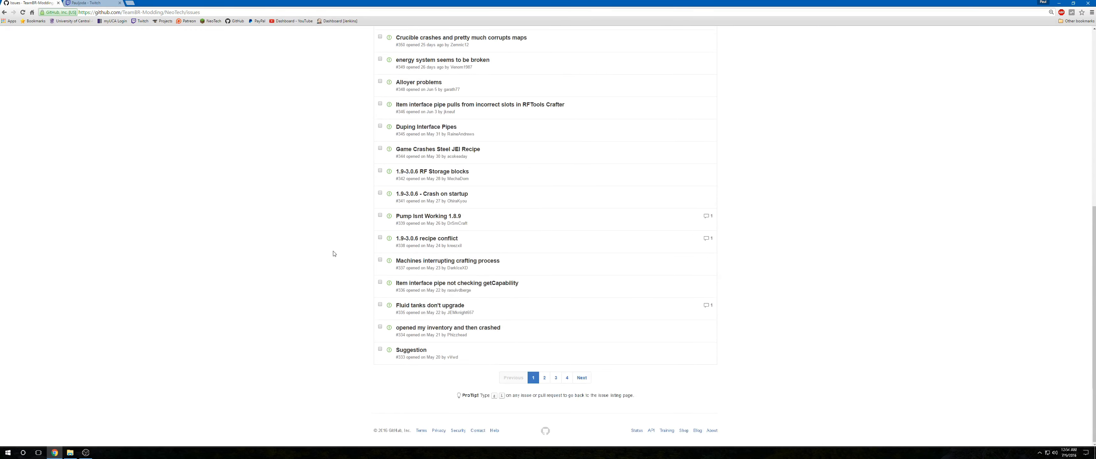
pyautogui.click(567, 377)
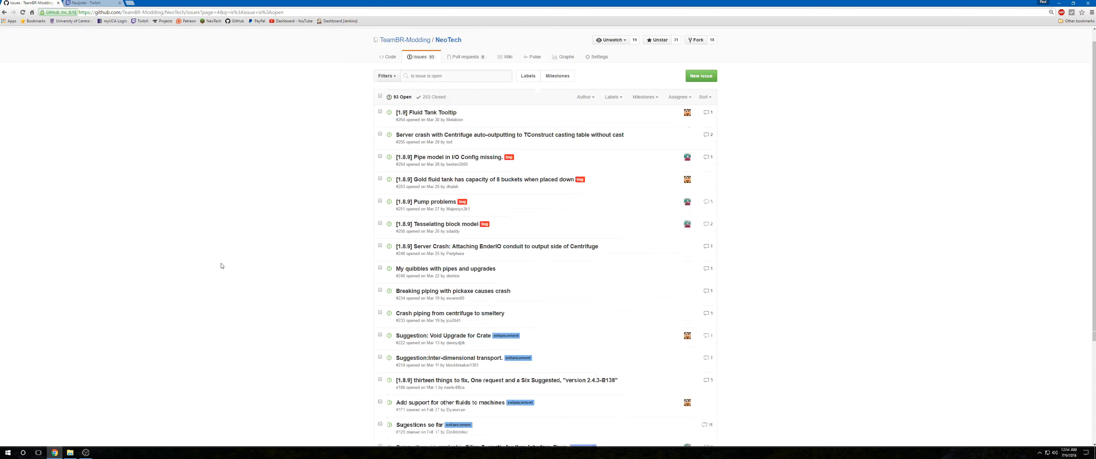
pyautogui.scroll(3)
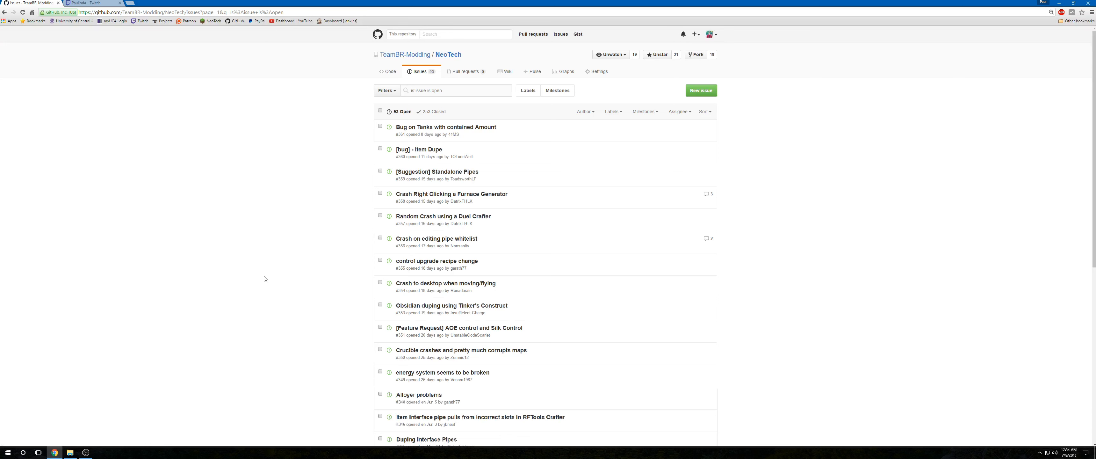
pyautogui.moveTo(286, 155)
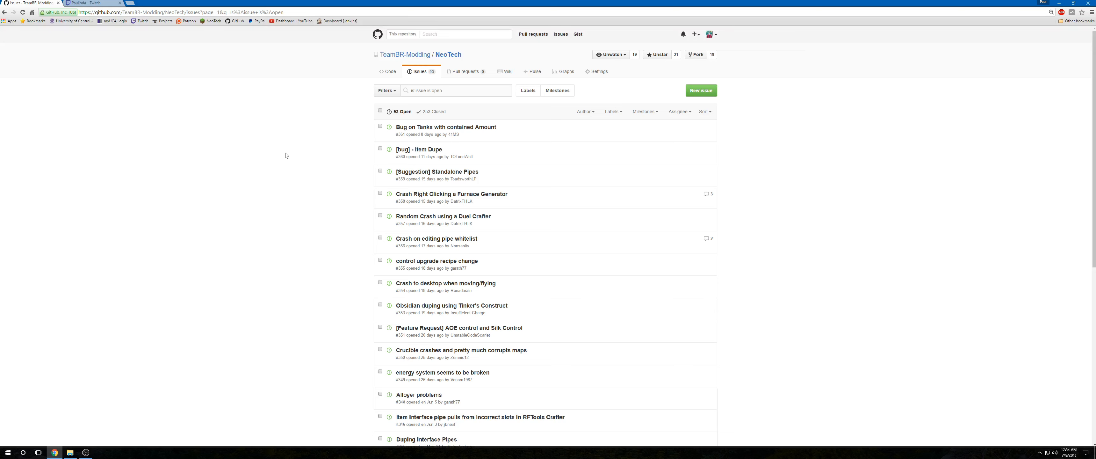
pyautogui.click(93, 3)
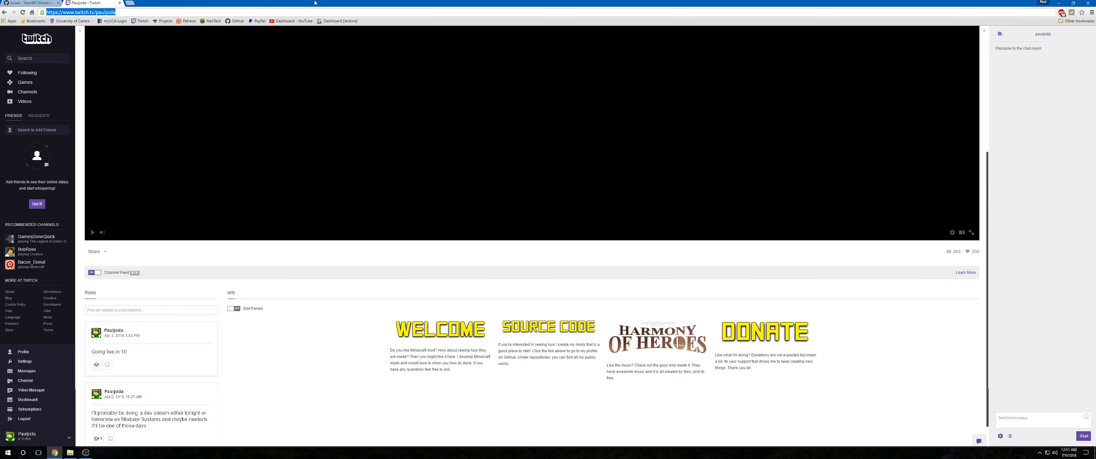
pyautogui.scroll(-3)
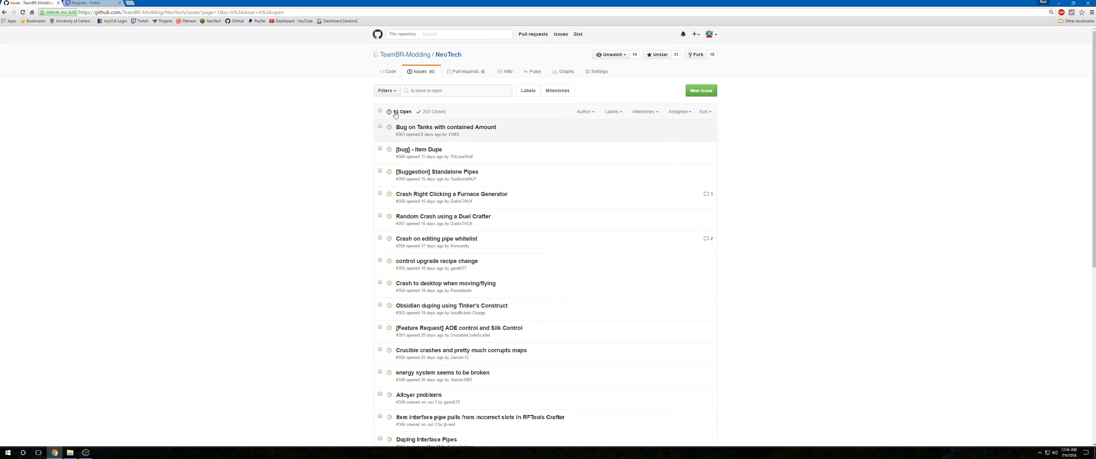
# Return to the TeamBR-Modding organization page, then switch to the Dev Work : Modular Systems Twitch channel.
pyautogui.click(405, 55)
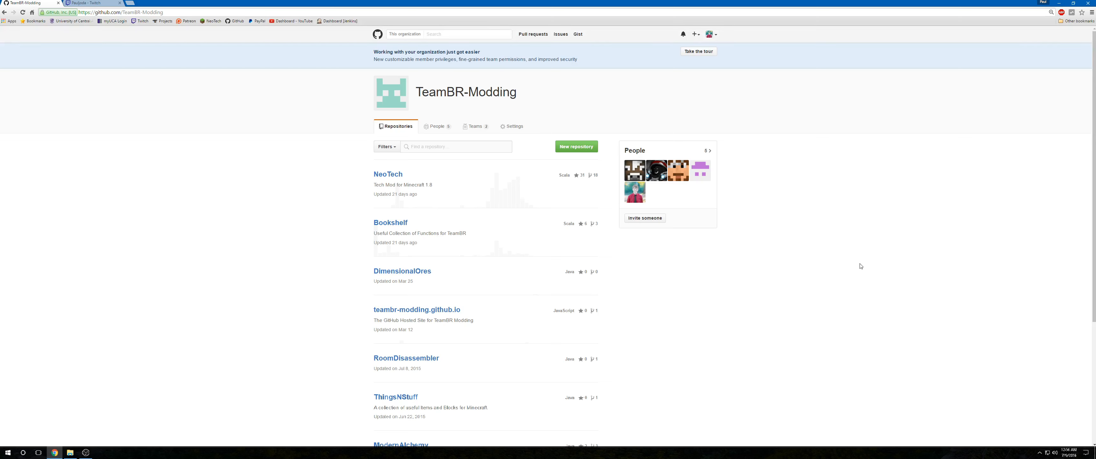
pyautogui.moveTo(238, 115)
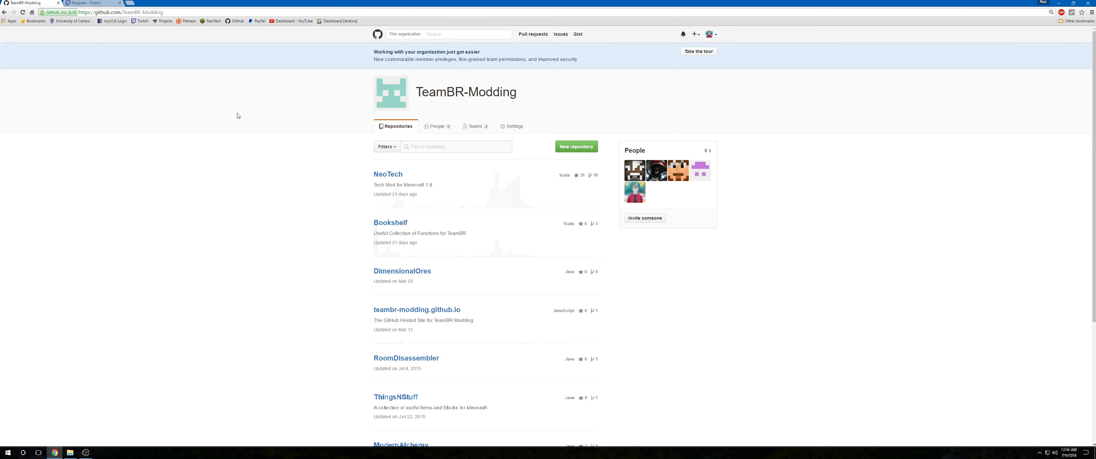
pyautogui.click(89, 4)
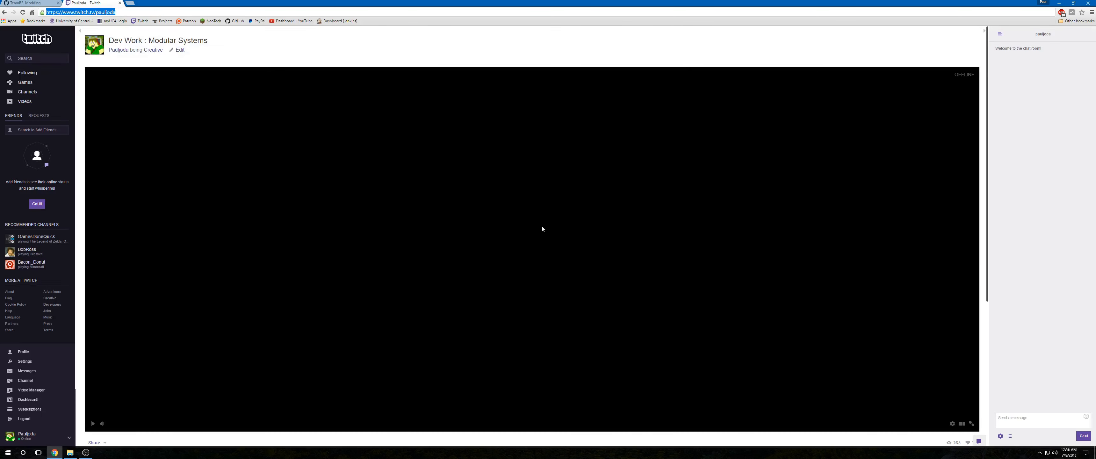